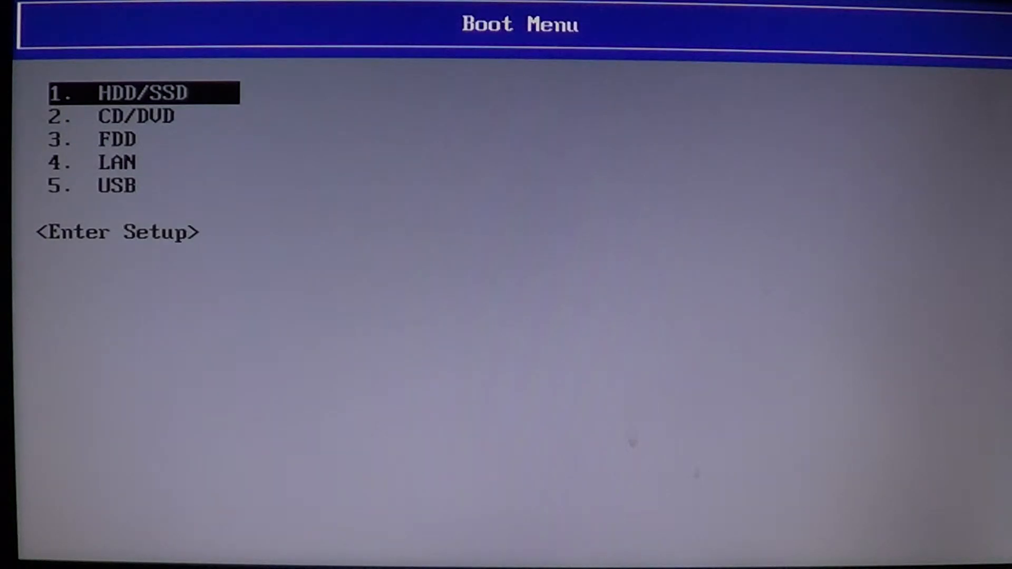
Highlight the USB entry in the Boot Menu and boot from it
{"action": "key", "text": "Up"}
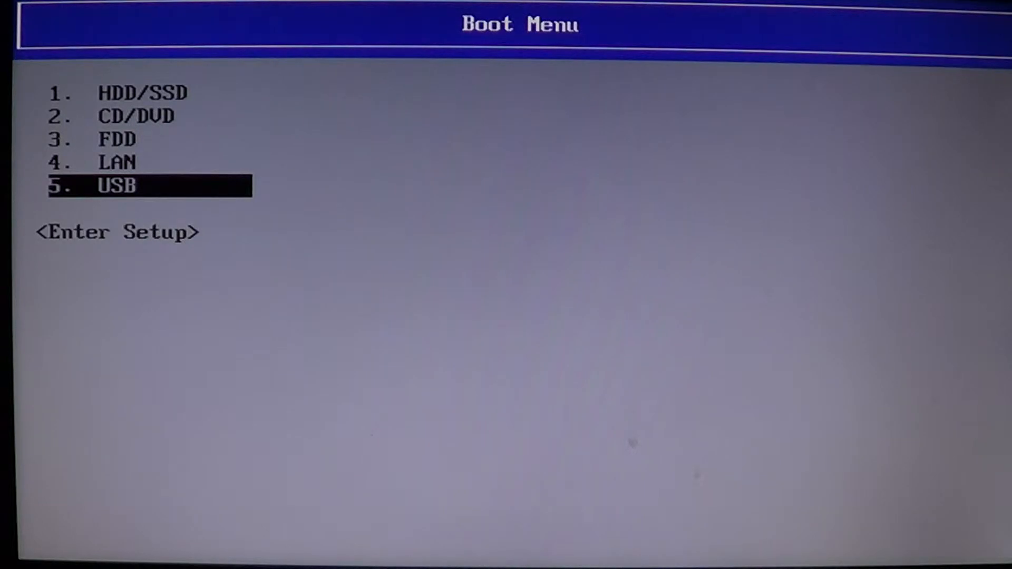
{"action": "key", "text": "Enter"}
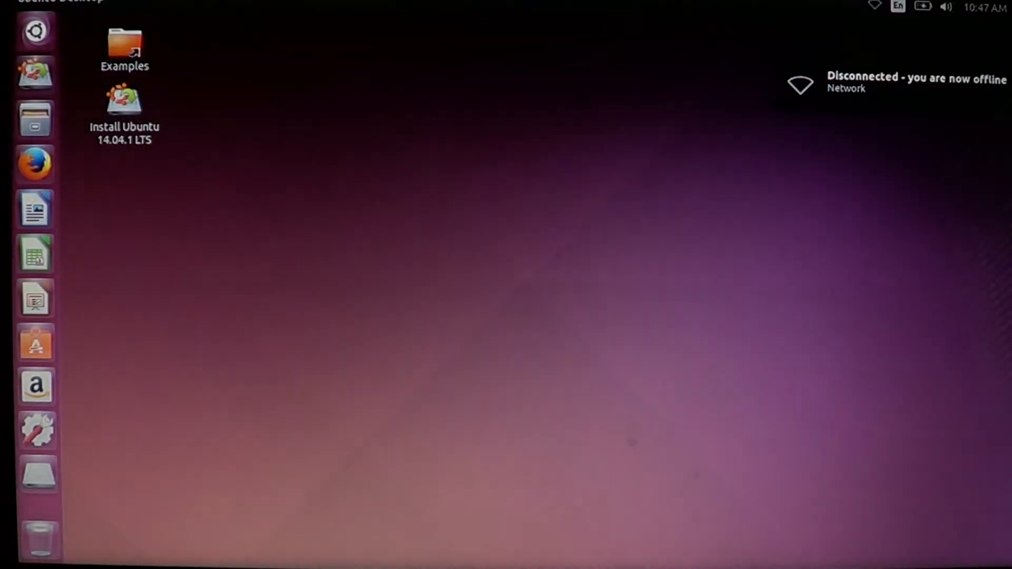
From the panel network indicator, connect to the 'Broken Computer 2' Wi-Fi network
{"action": "key", "text": "super"}
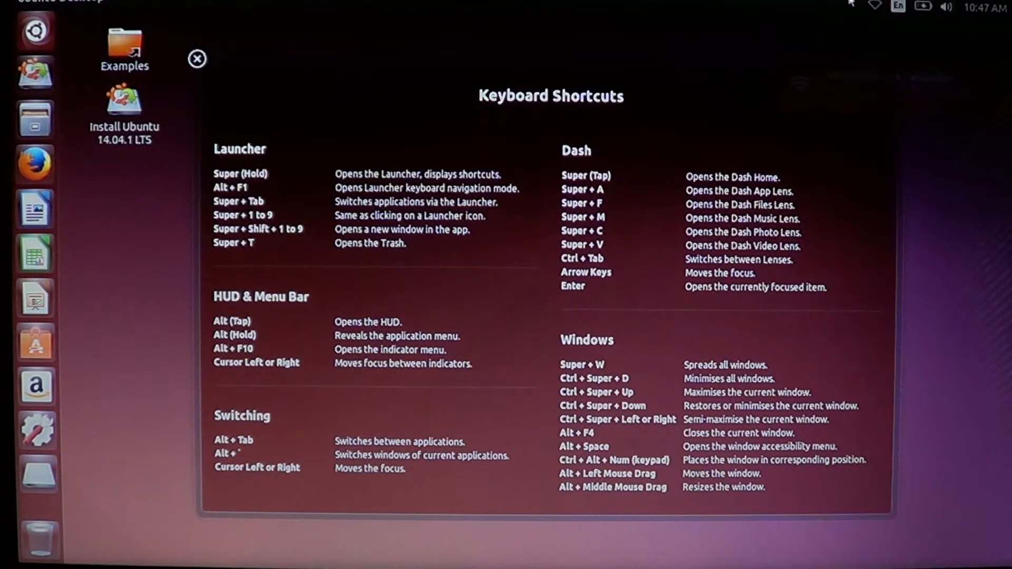
{"action": "left_click", "coordinate": [875, 7]}
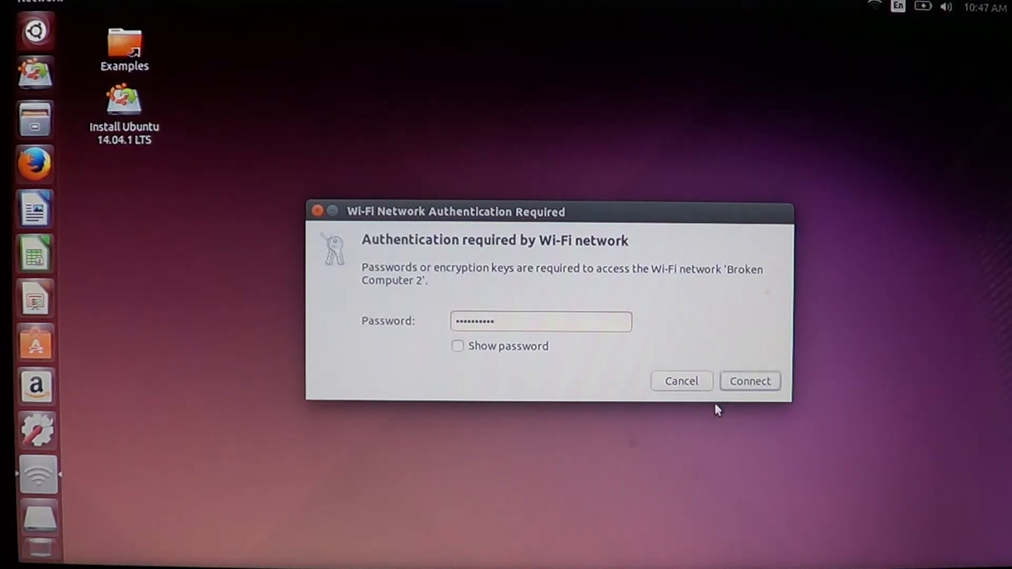
{"action": "left_click", "coordinate": [750, 381]}
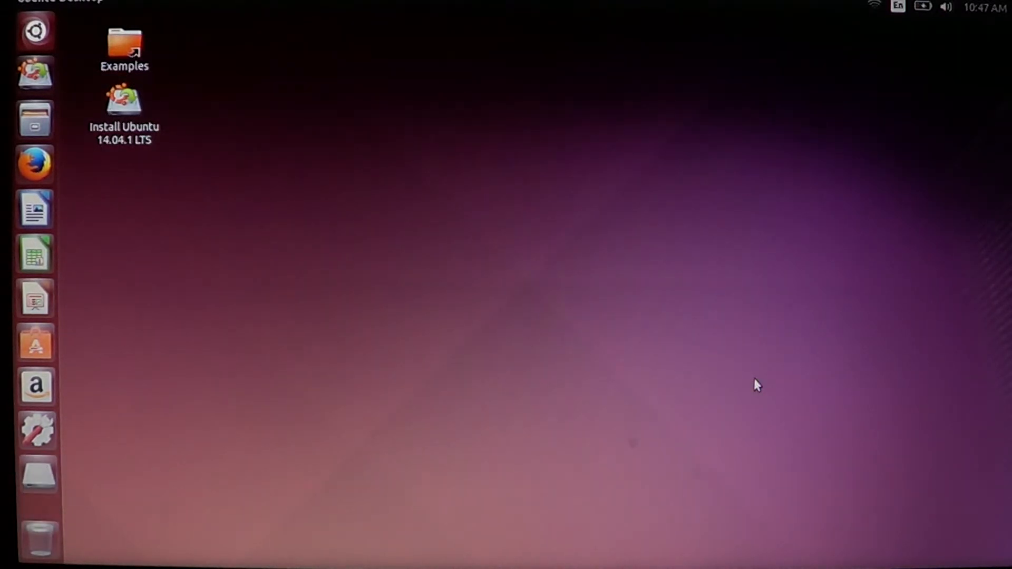